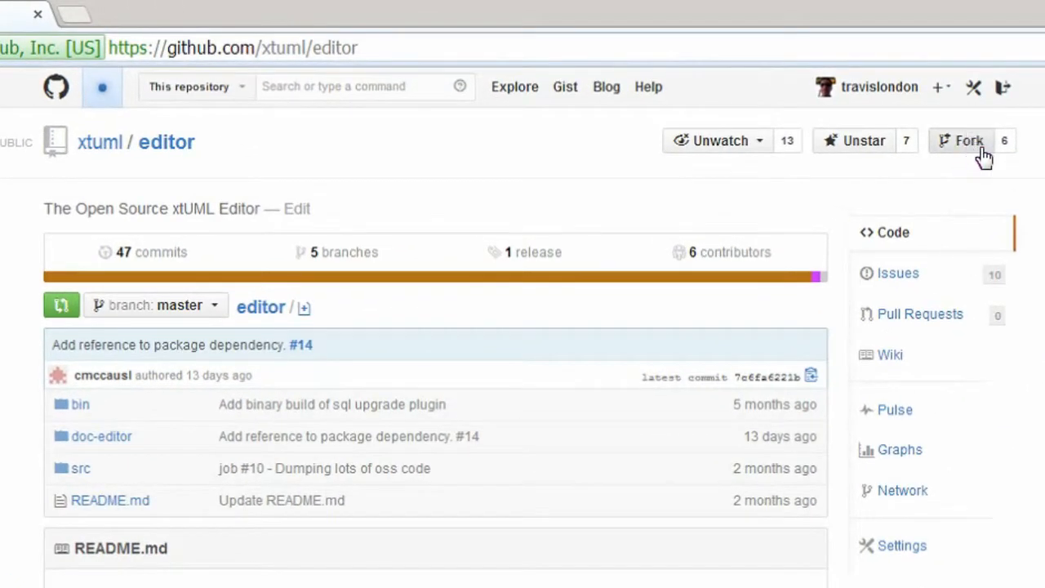
Fork the xtuml/editor repository on GitHub into the personal travislondon account.
{"action": "left_click", "coordinate": [969, 141]}
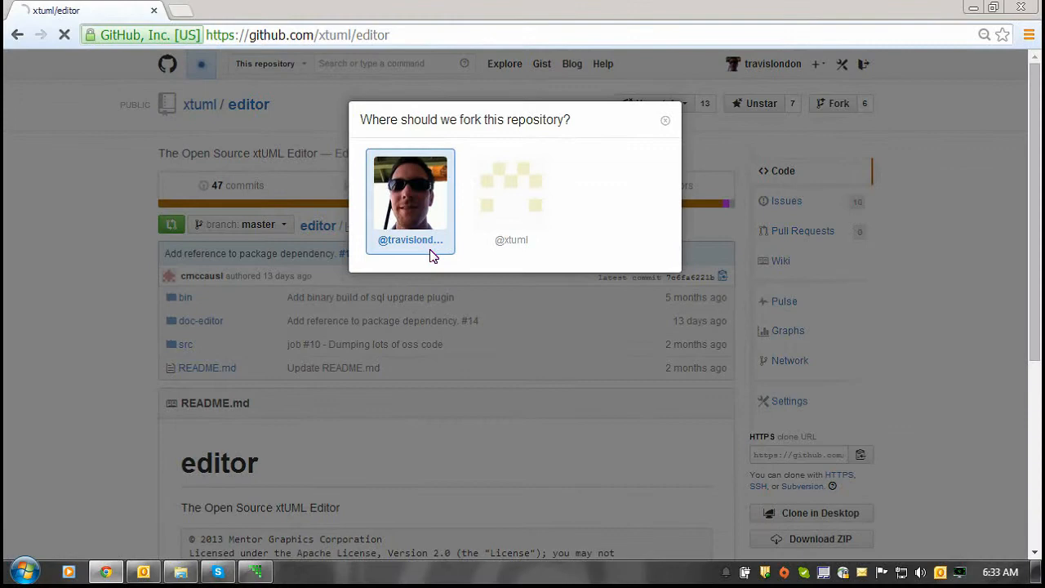
{"action": "left_click", "coordinate": [410, 192]}
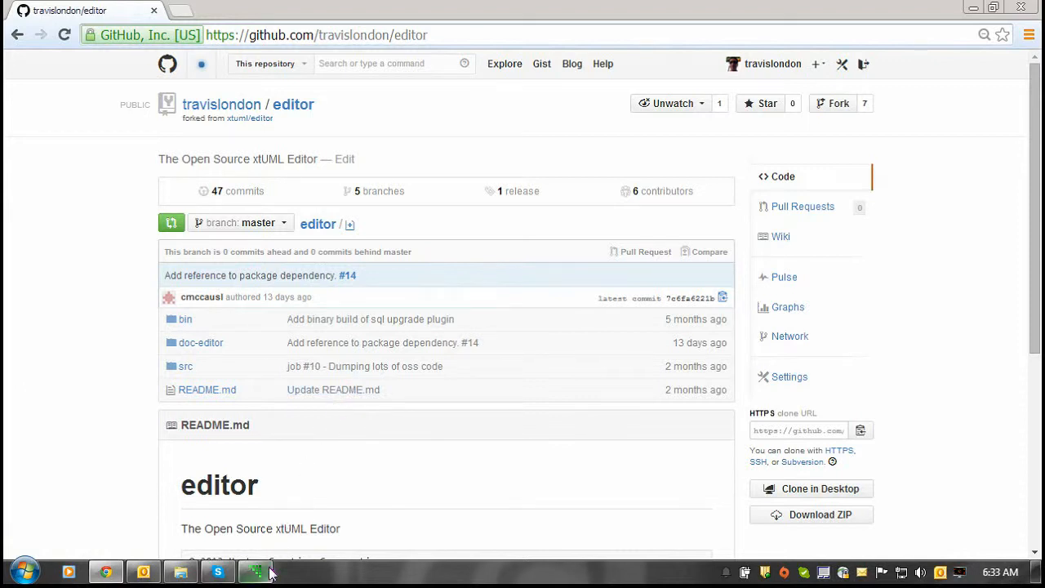
Switch to BridgePoint and show the Git Repositories view via Window > Show View > Other.
{"action": "left_click", "coordinate": [255, 571]}
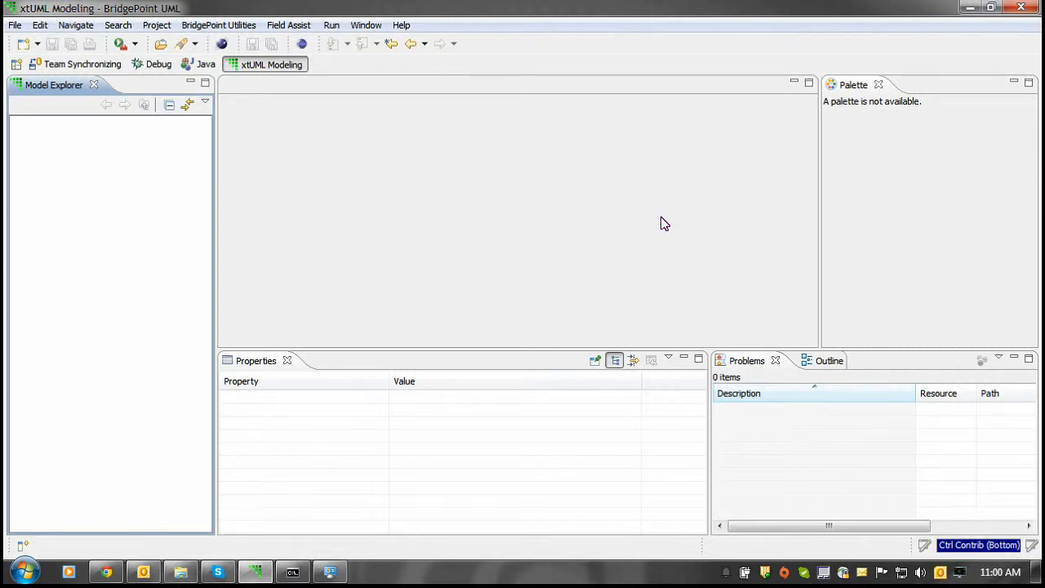
{"action": "mouse_move", "coordinate": [608, 193]}
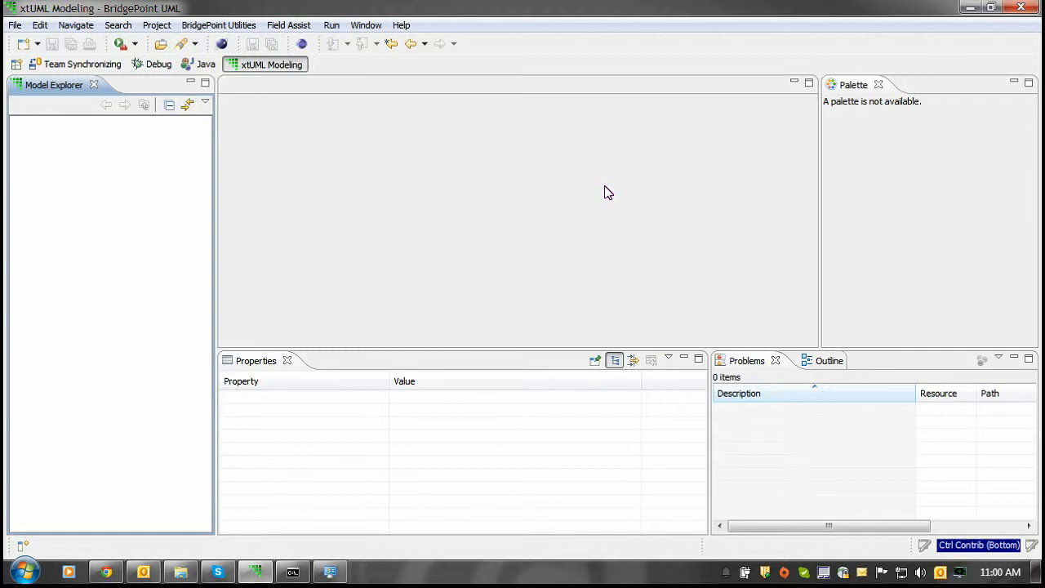
{"action": "left_click", "coordinate": [365, 24]}
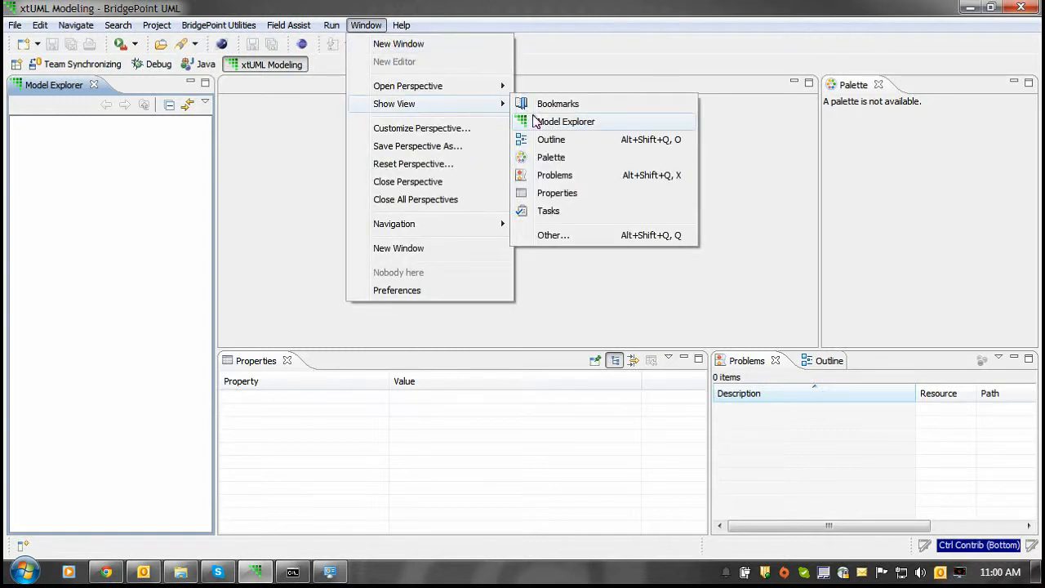
{"action": "left_click", "coordinate": [552, 235]}
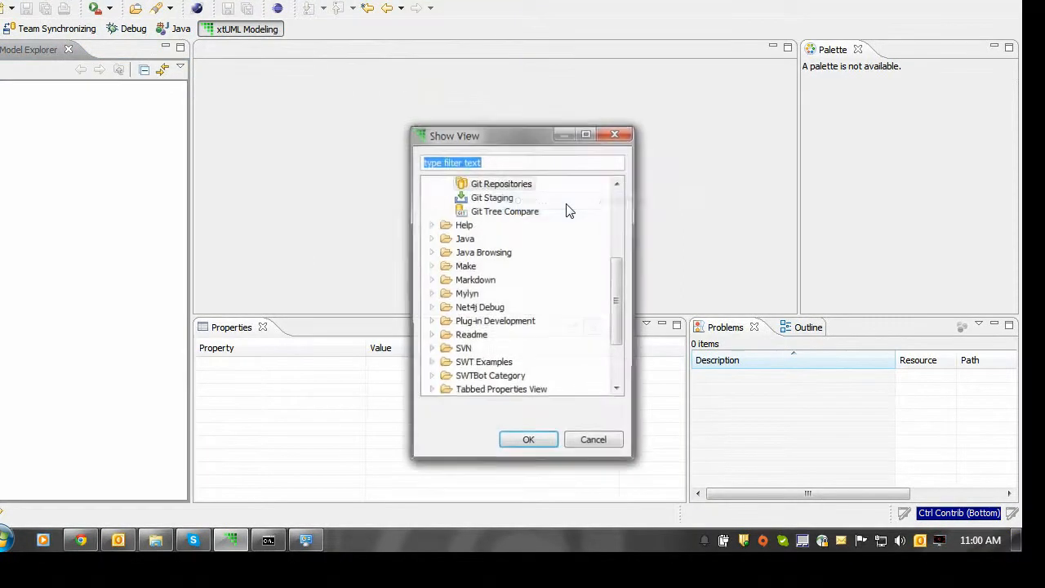
{"action": "scroll", "scroll_direction": "up", "scroll_amount": 3}
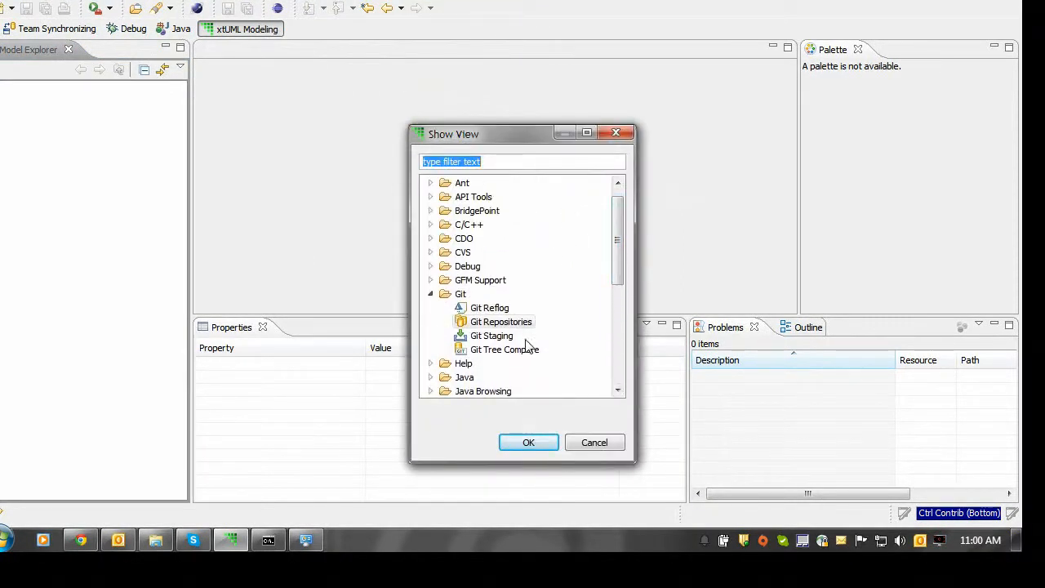
{"action": "left_click", "coordinate": [501, 321]}
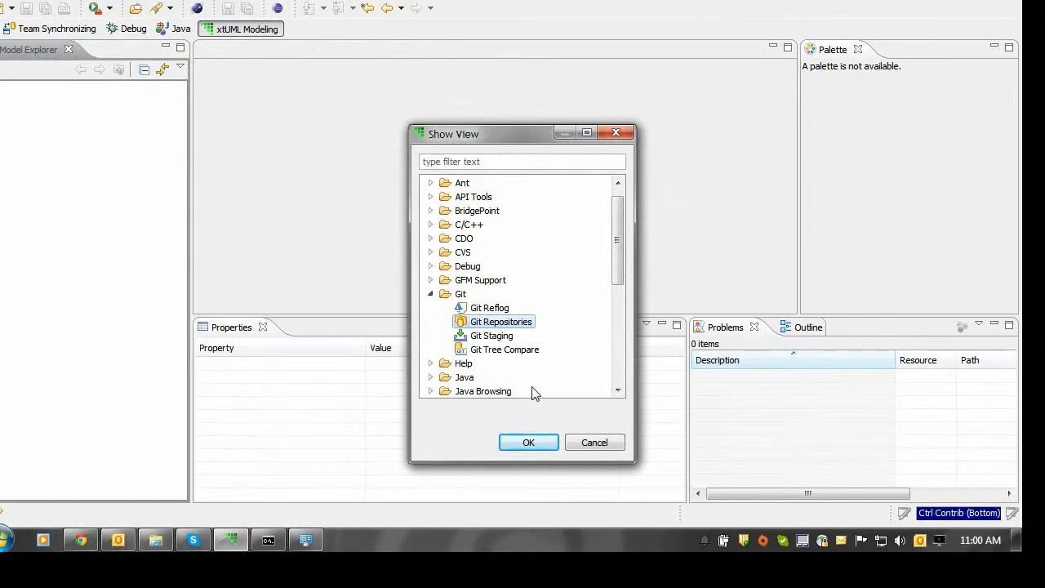
{"action": "left_click", "coordinate": [529, 442]}
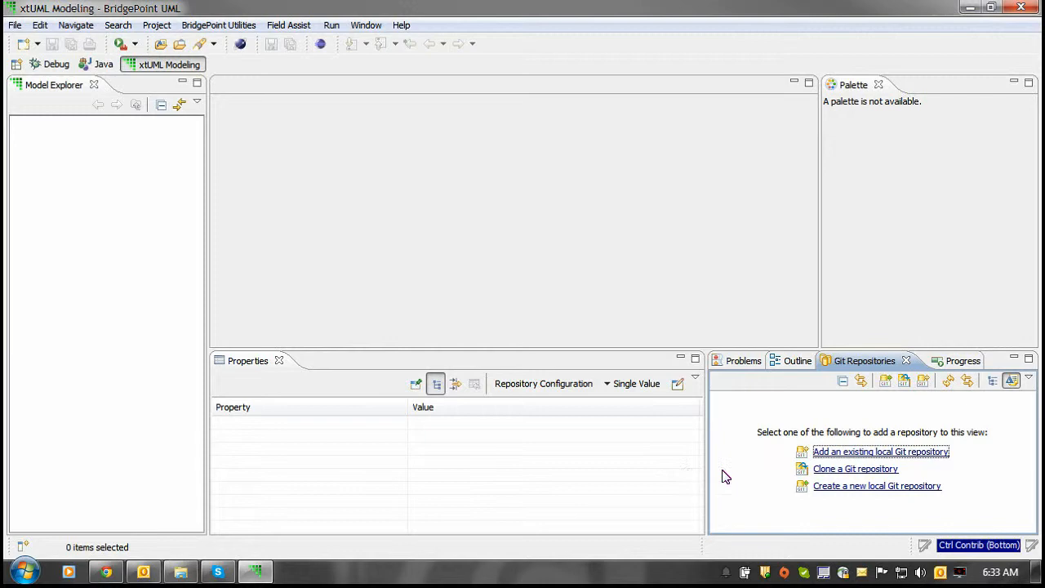
{"action": "mouse_move", "coordinate": [822, 477]}
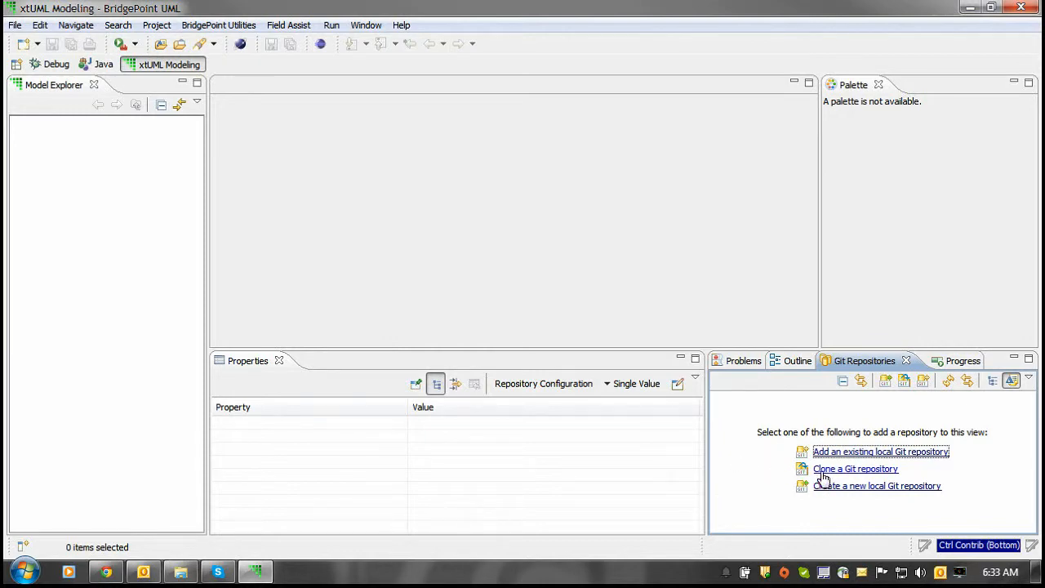
{"action": "left_click", "coordinate": [854, 468]}
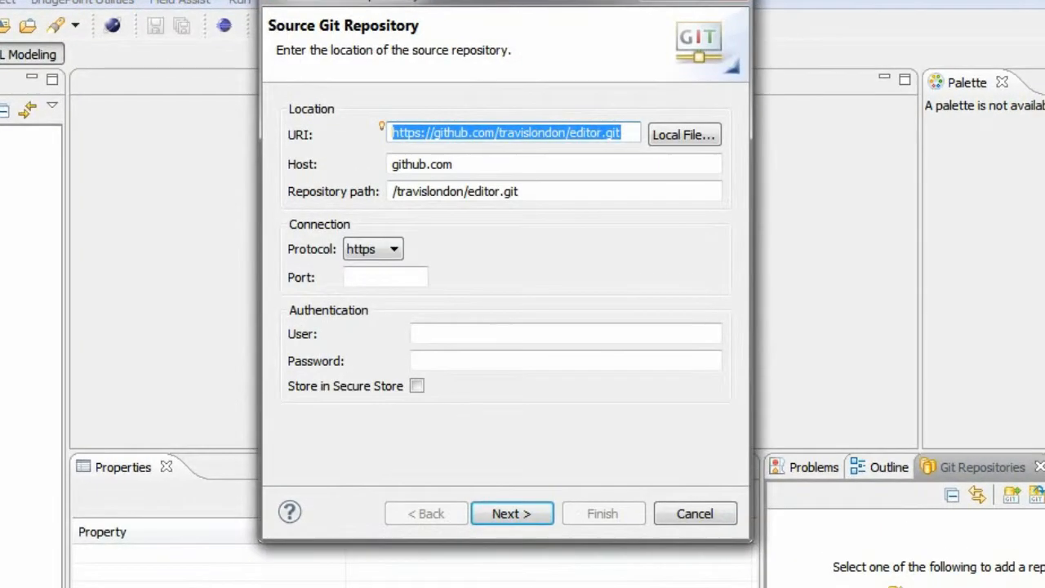
{"action": "left_click", "coordinate": [564, 333]}
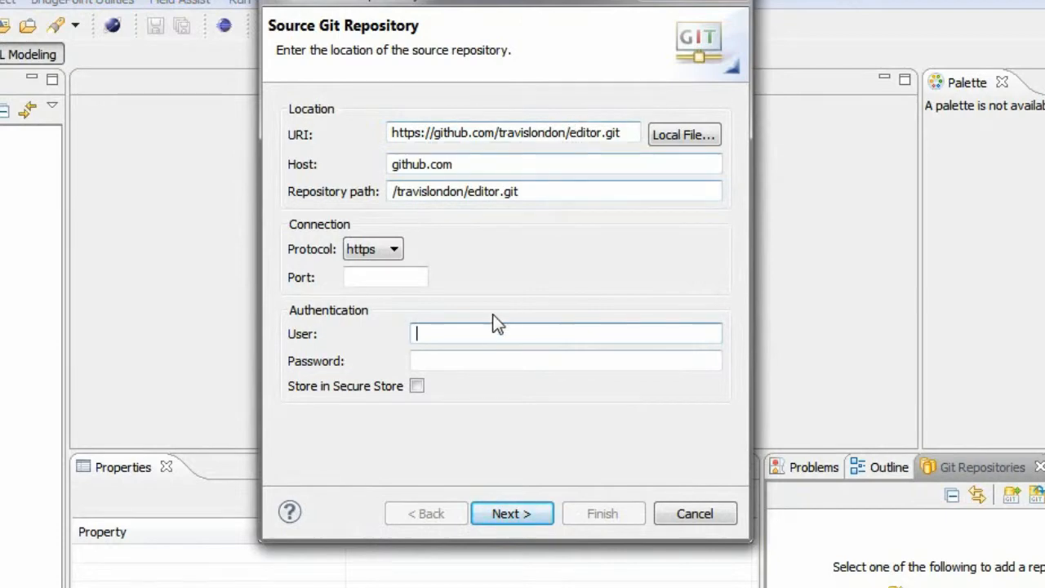
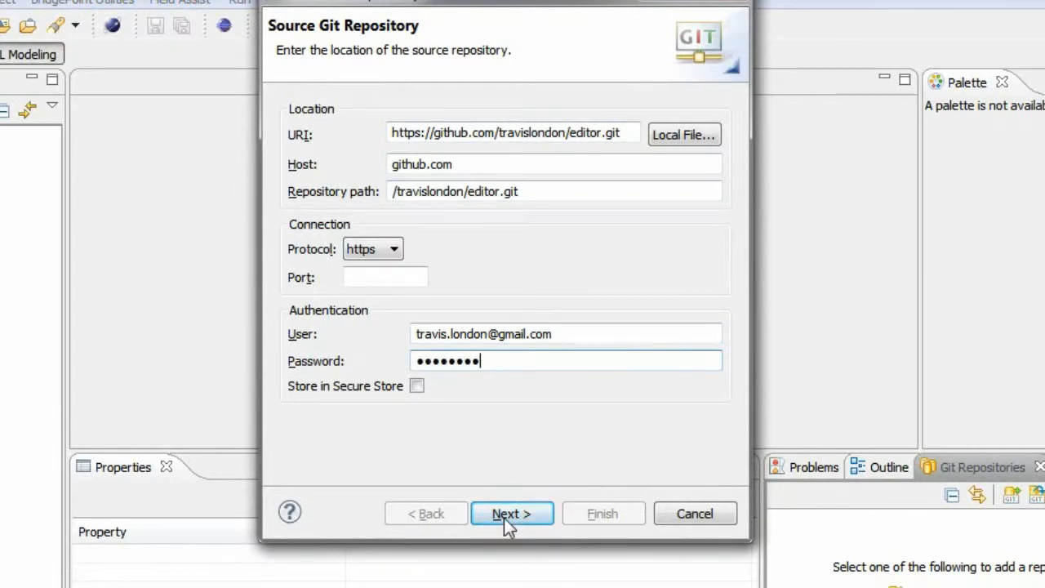
{"action": "left_click", "coordinate": [511, 514]}
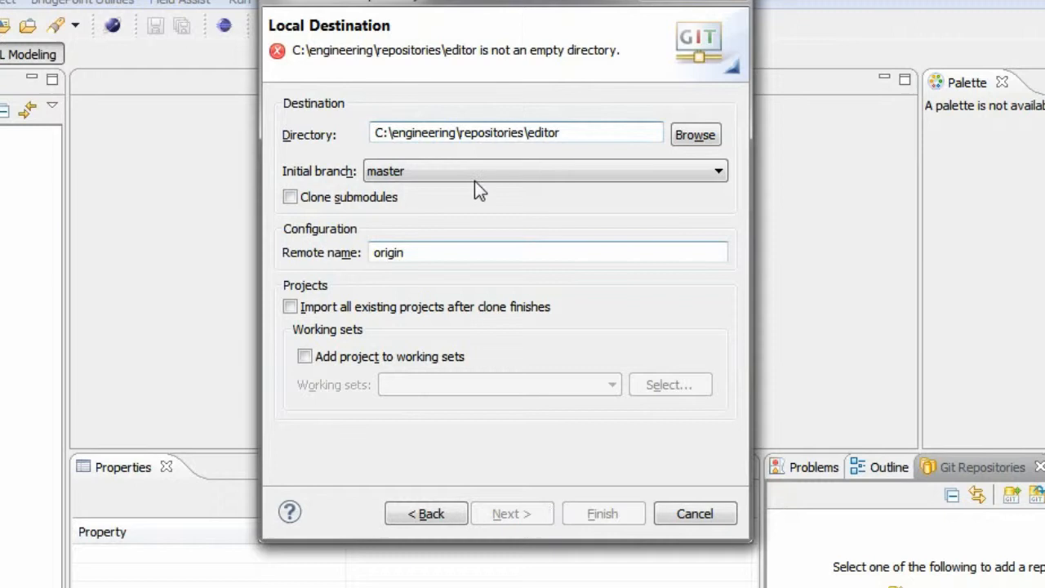
{"action": "mouse_move", "coordinate": [549, 199]}
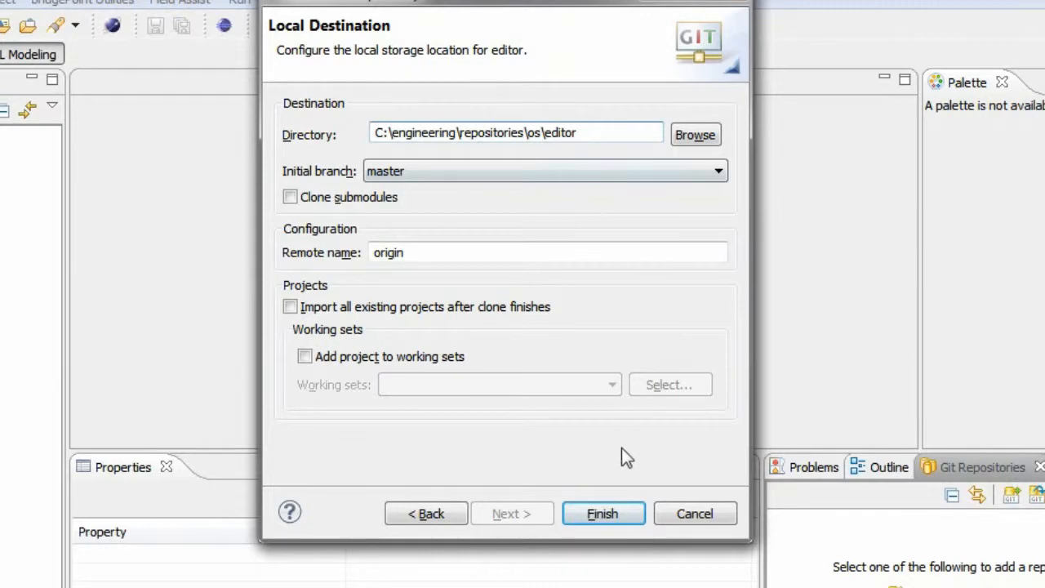
Clone the fork's master branch into C:\engineering\repositories\os\editor.
{"action": "left_click", "coordinate": [603, 512]}
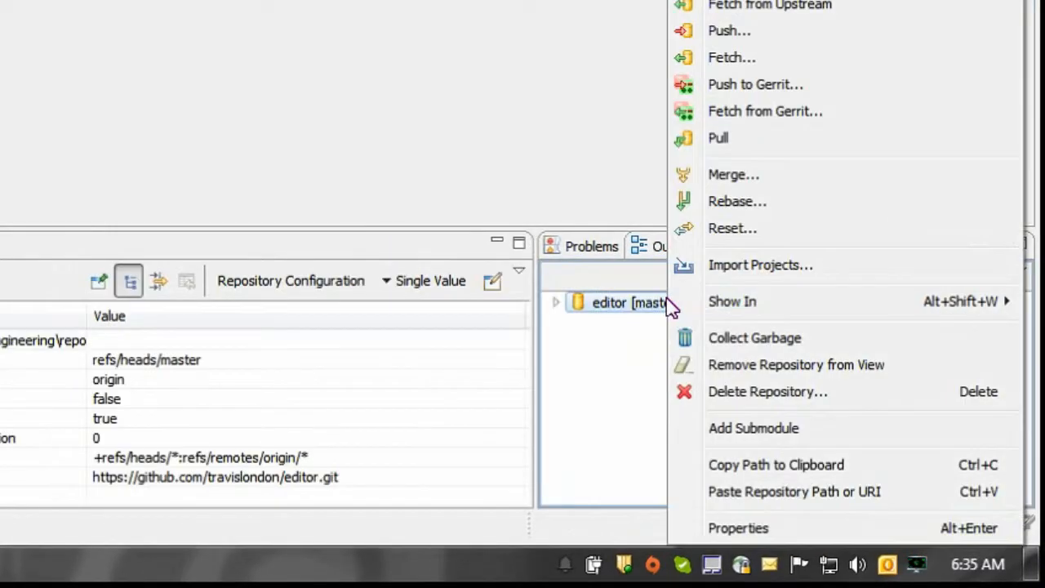
{"action": "mouse_move", "coordinate": [732, 301]}
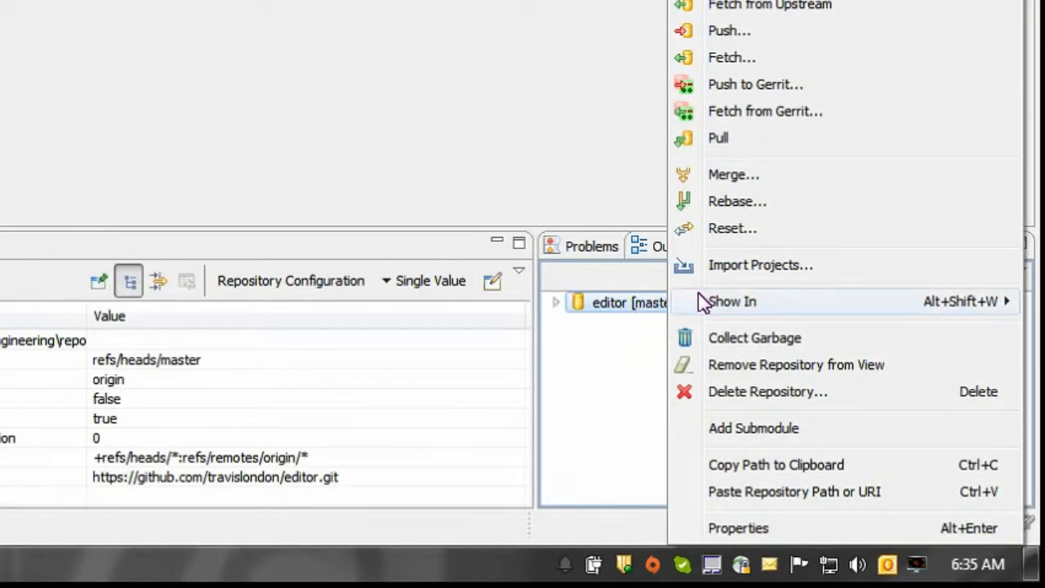
{"action": "mouse_move", "coordinate": [730, 281]}
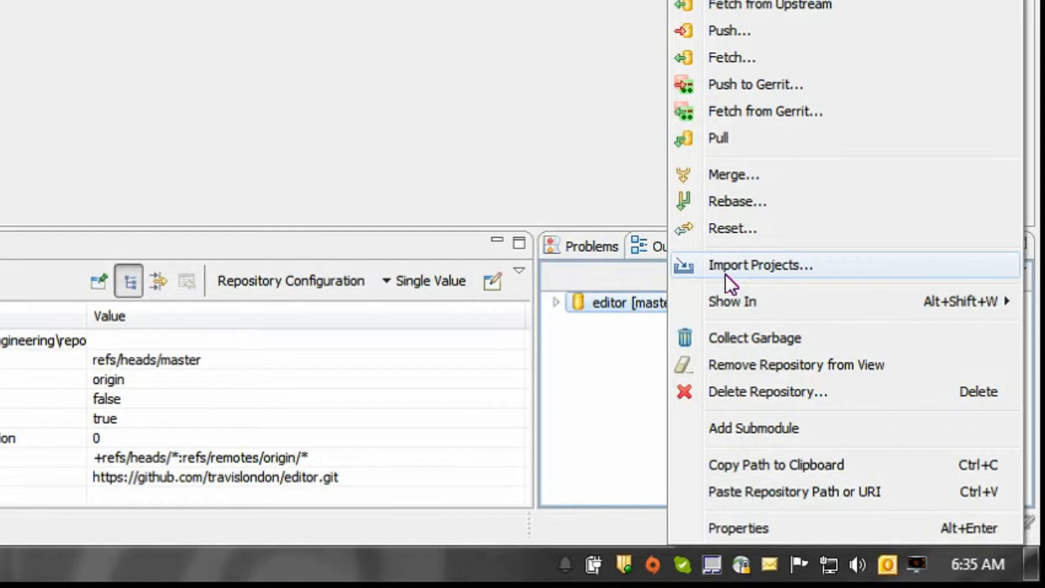
Start importing projects from the cloned editor [master] repository.
{"action": "left_click", "coordinate": [760, 265]}
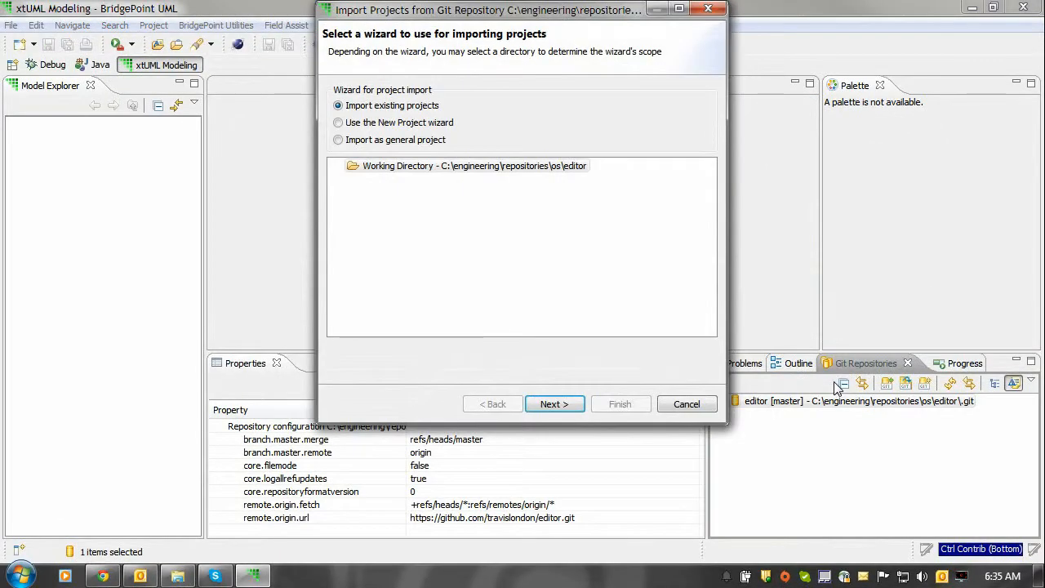
Import the repository's existing com.mentor.nucleus.bp projects into the workspace.
{"action": "left_click", "coordinate": [554, 403]}
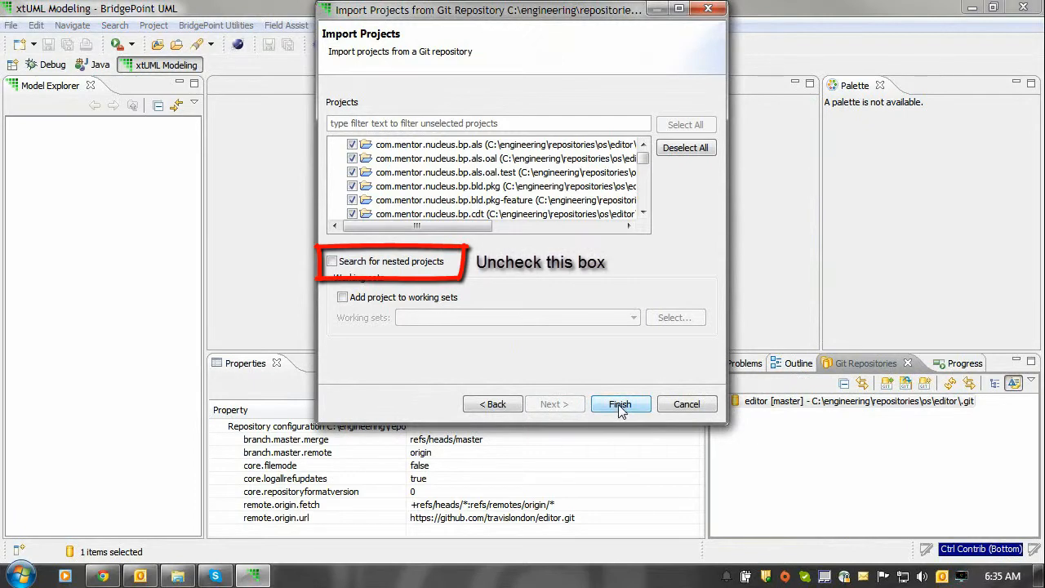
{"action": "left_click", "coordinate": [620, 403]}
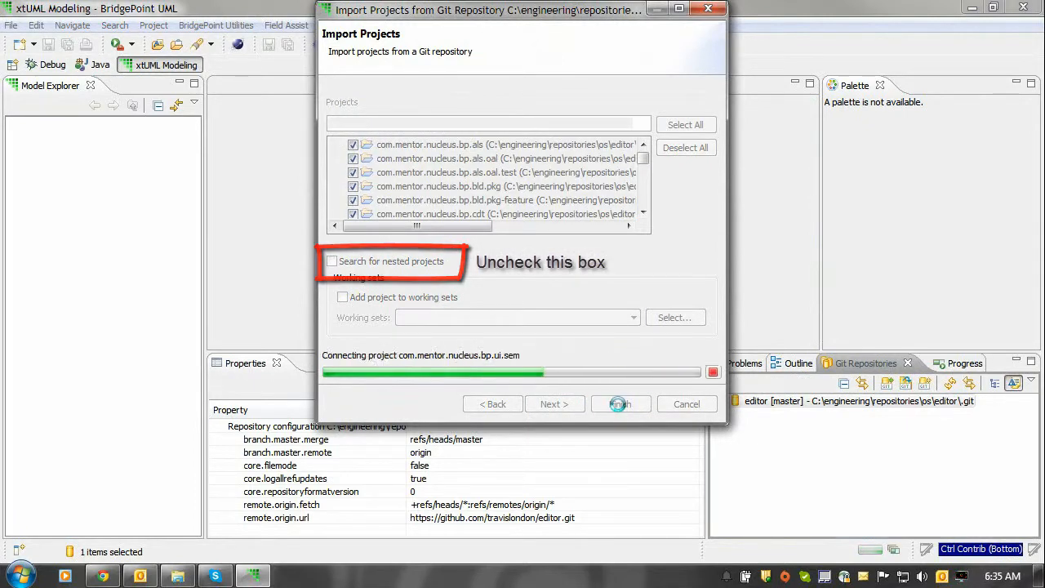
{"action": "left_click", "coordinate": [620, 403]}
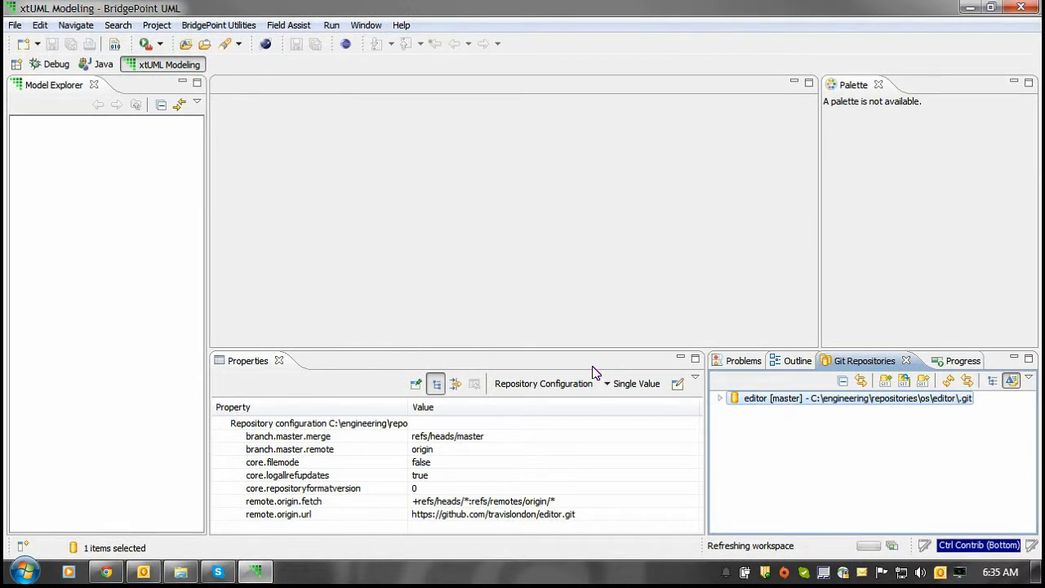
{"action": "mouse_move", "coordinate": [300, 167]}
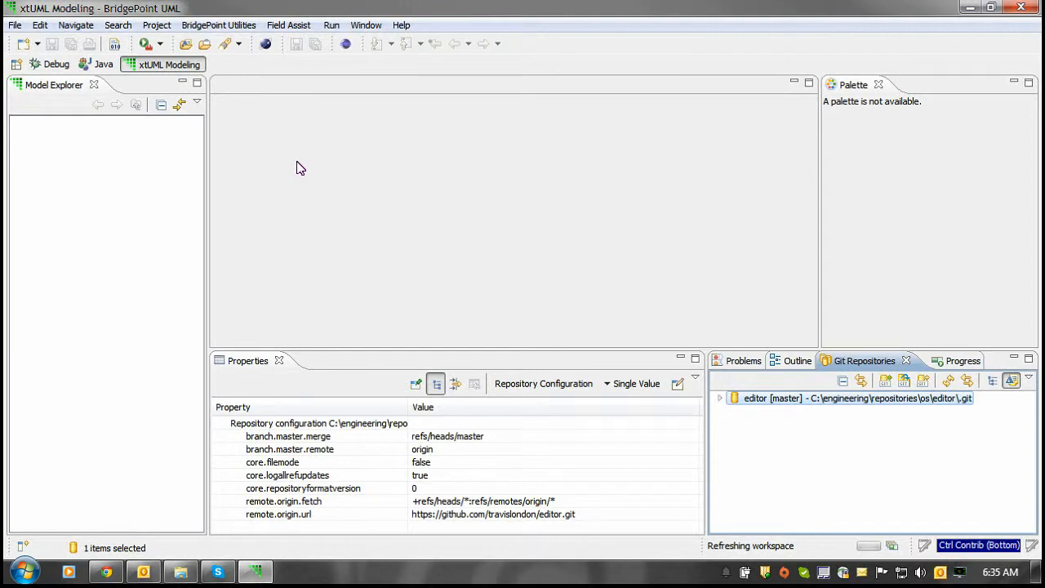